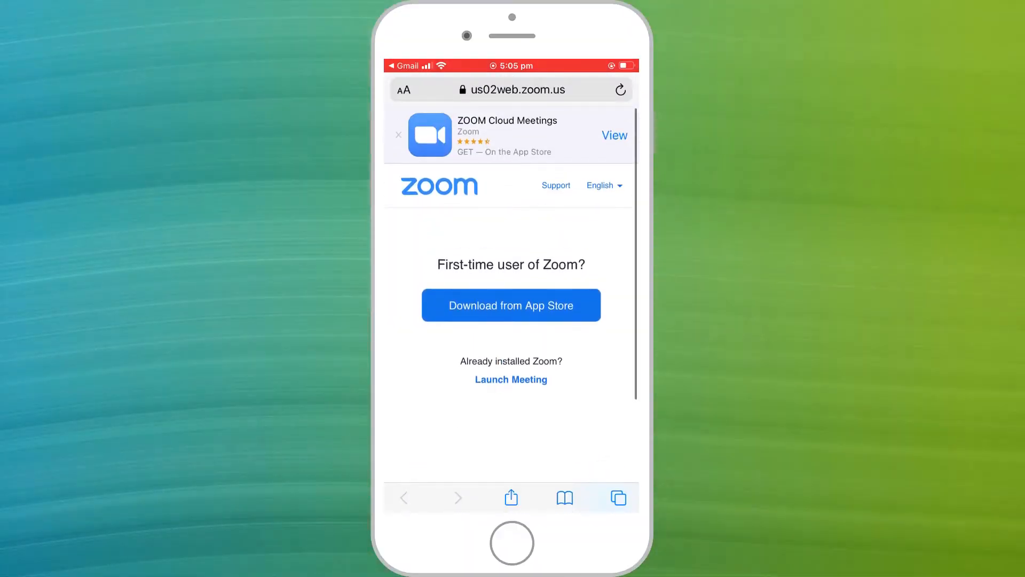
Launch the meeting from Safari's Zoom join page and return to the home screen
left_click(511, 305)
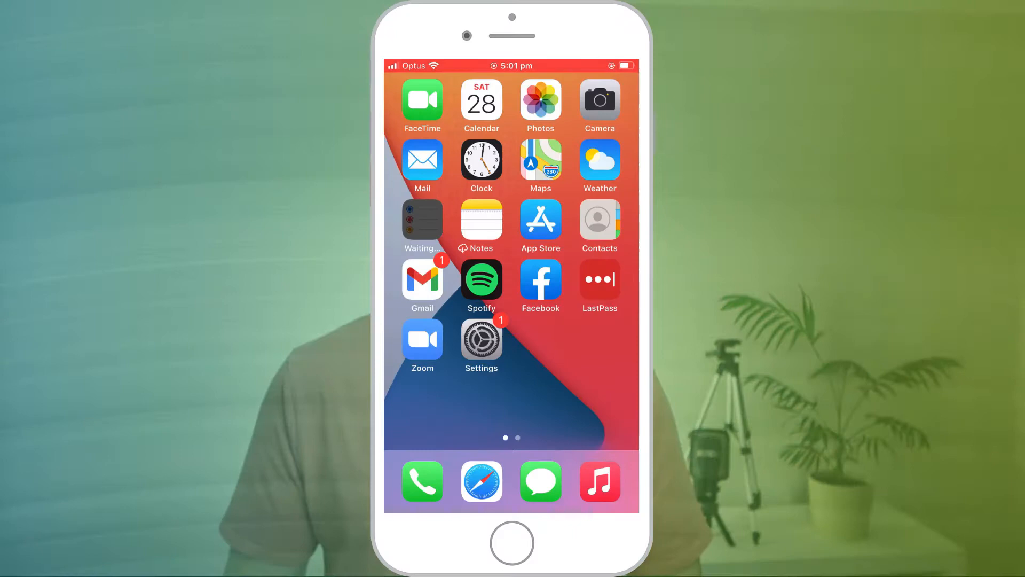
Open the Zoom invitation email in Gmail and scroll down to its join link
left_click(422, 280)
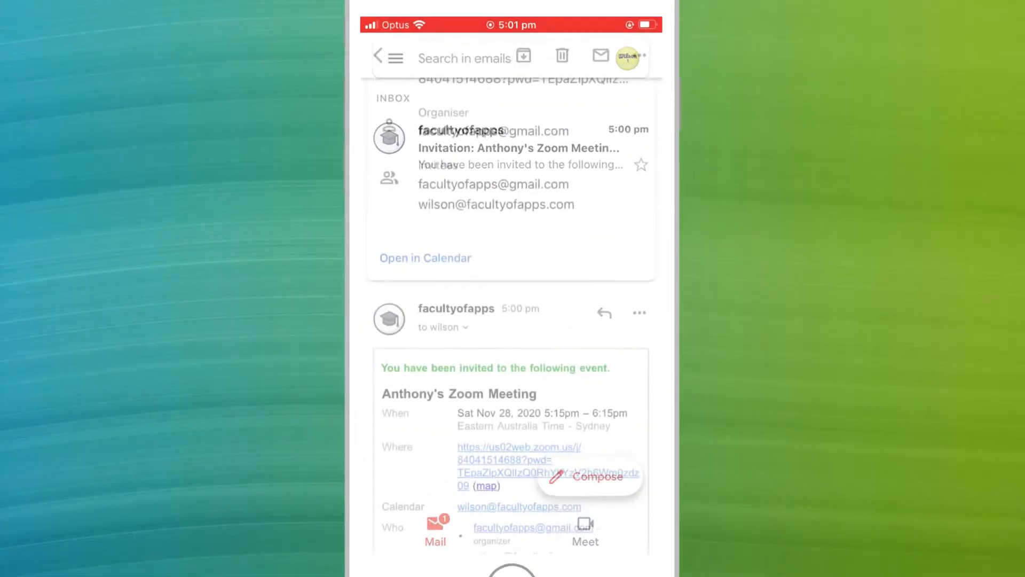
scroll("down", 3)
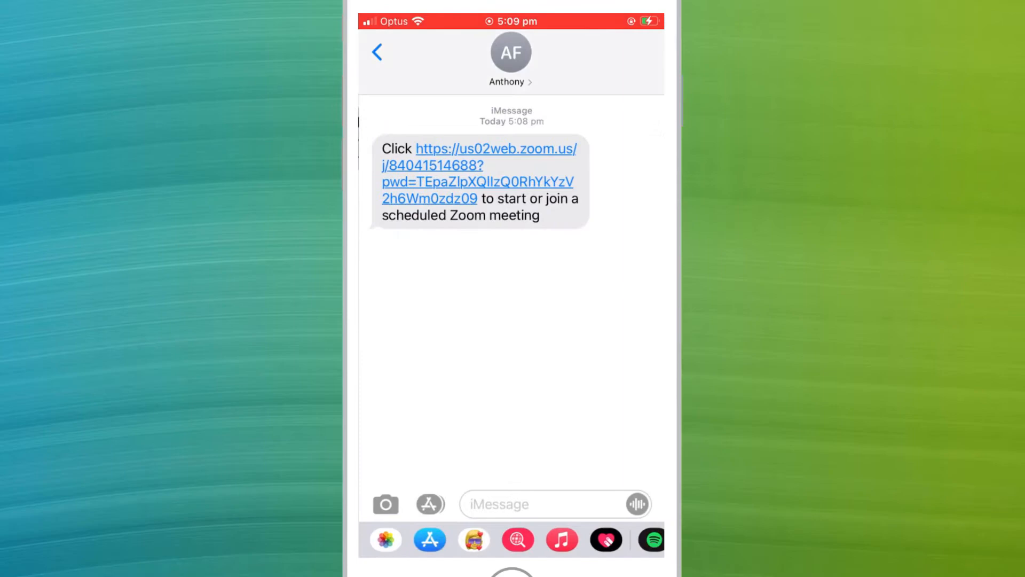
Follow the zoom.us link in the Messages conversation to launch the Zoom app
left_click(495, 148)
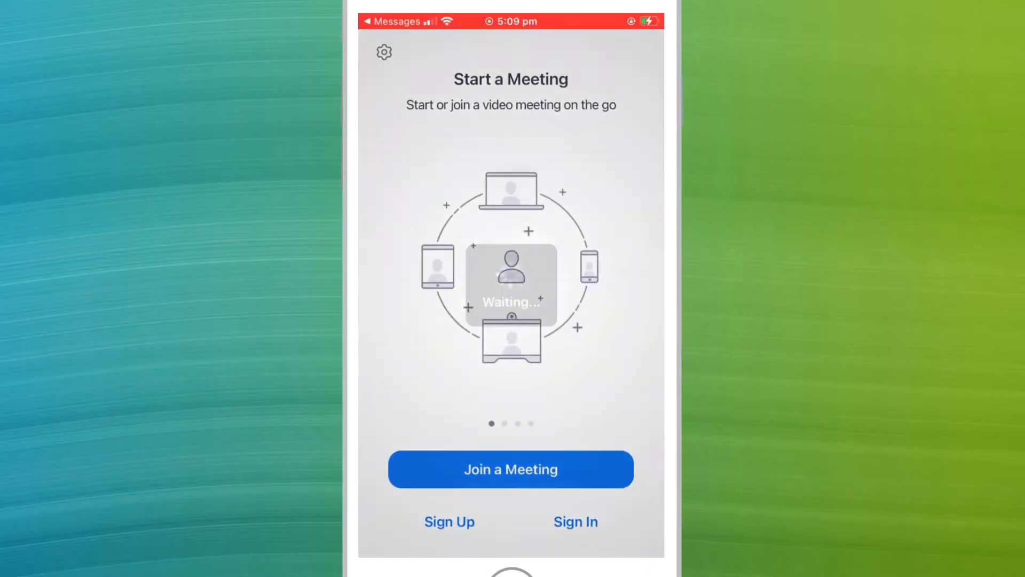
left_click(510, 469)
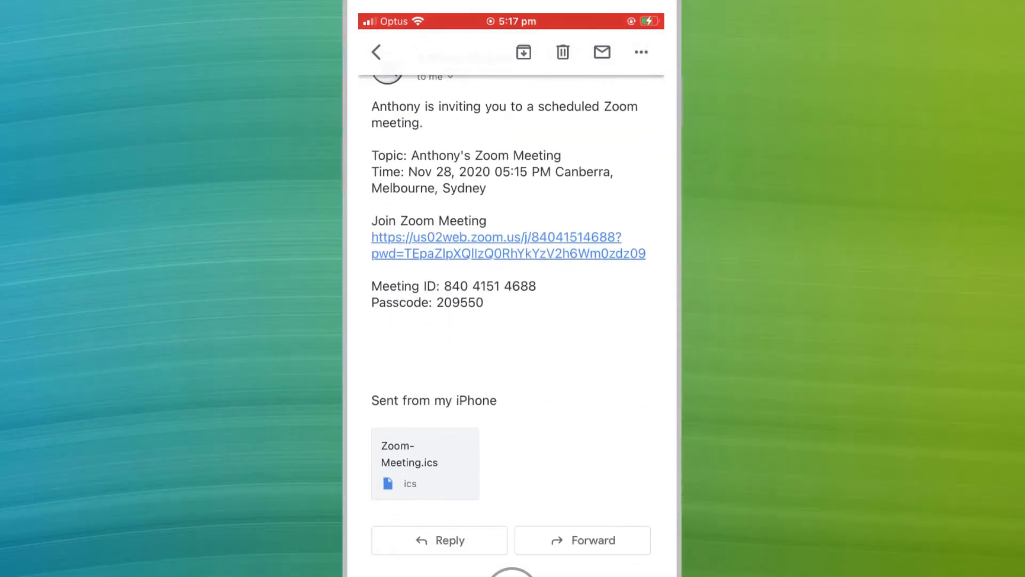
double_click(455, 286)
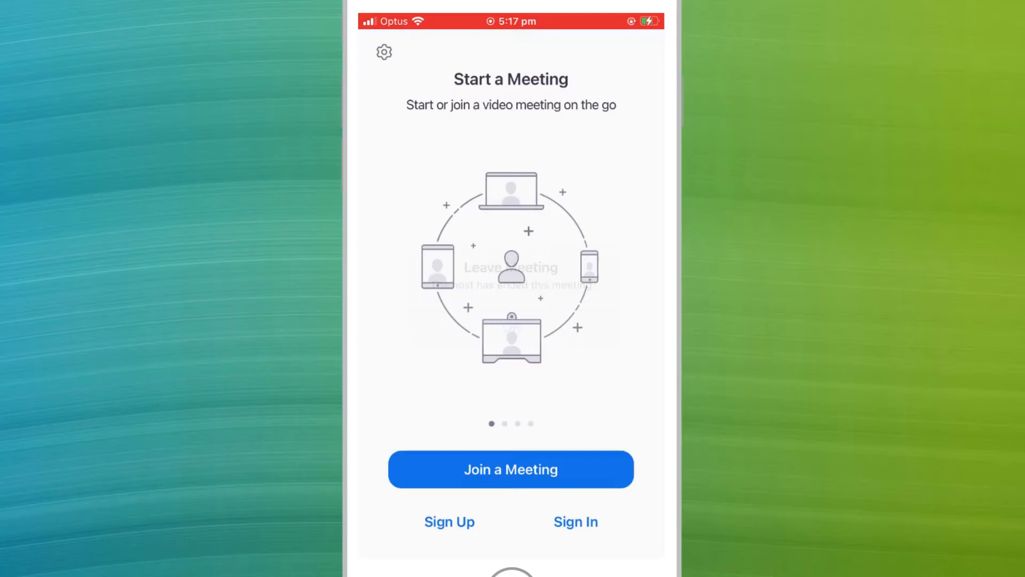
left_click(510, 469)
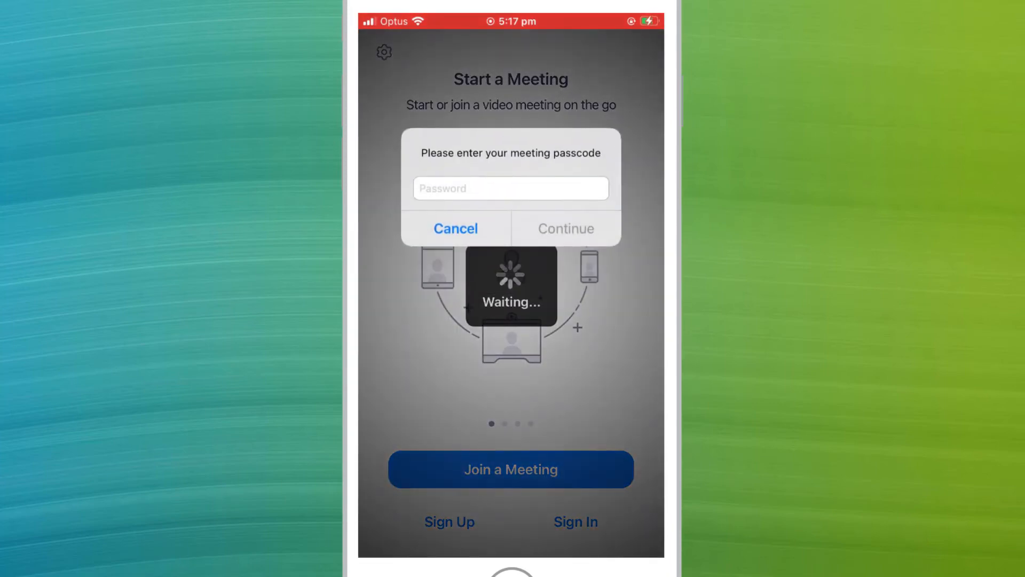
left_click(455, 228)
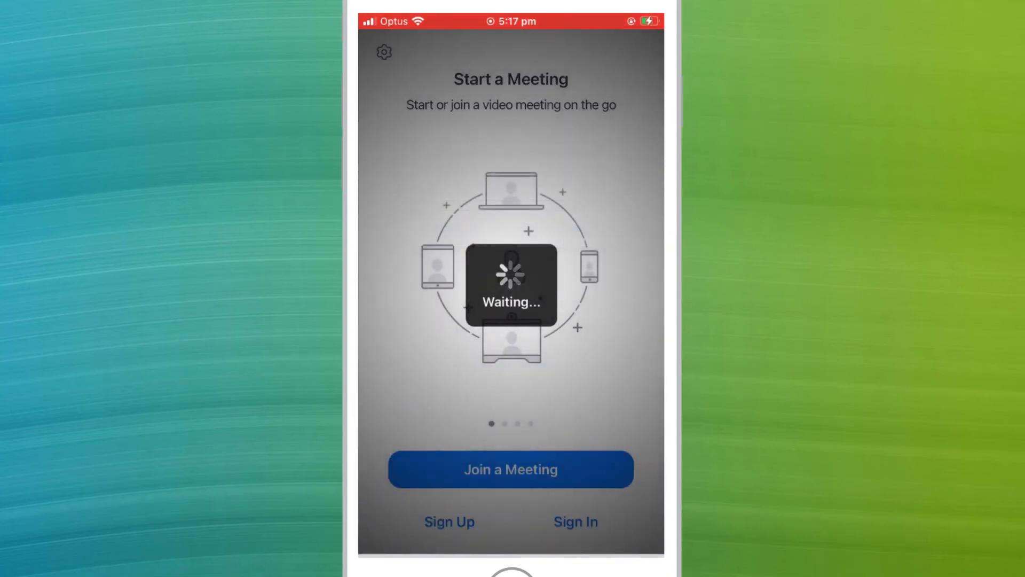
left_click(510, 469)
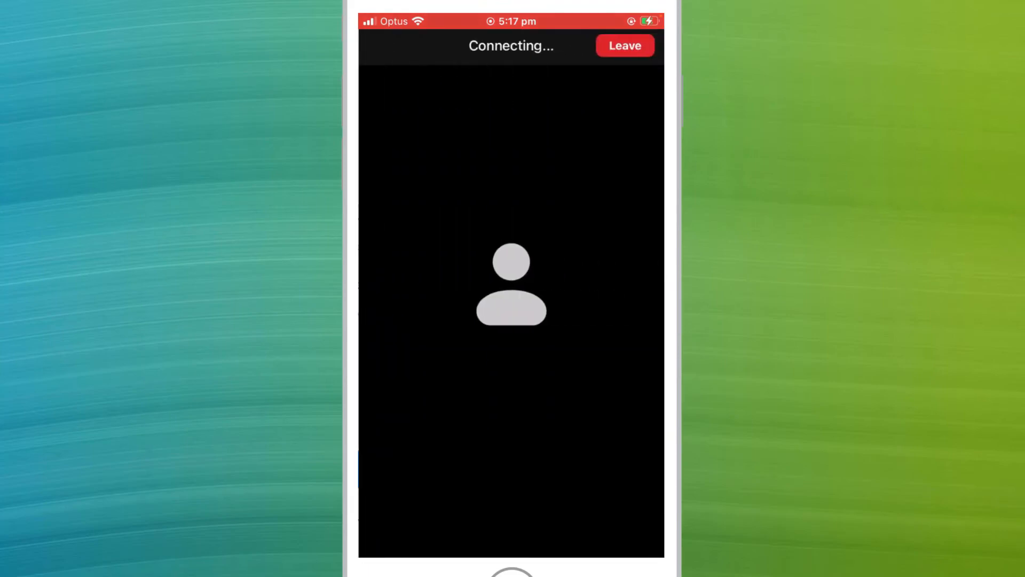